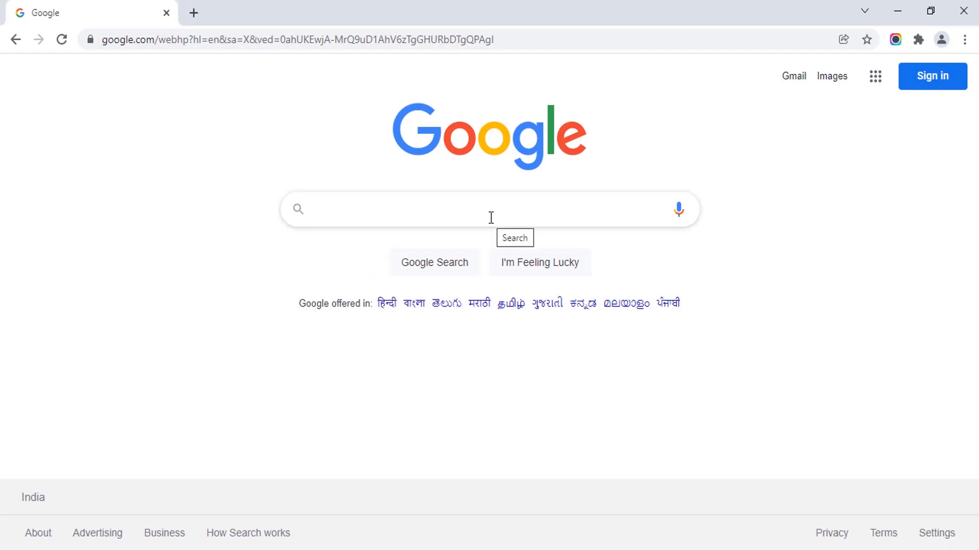
Search Google for 'photoroom' and open the PhotoRoom website
text(photoroom)
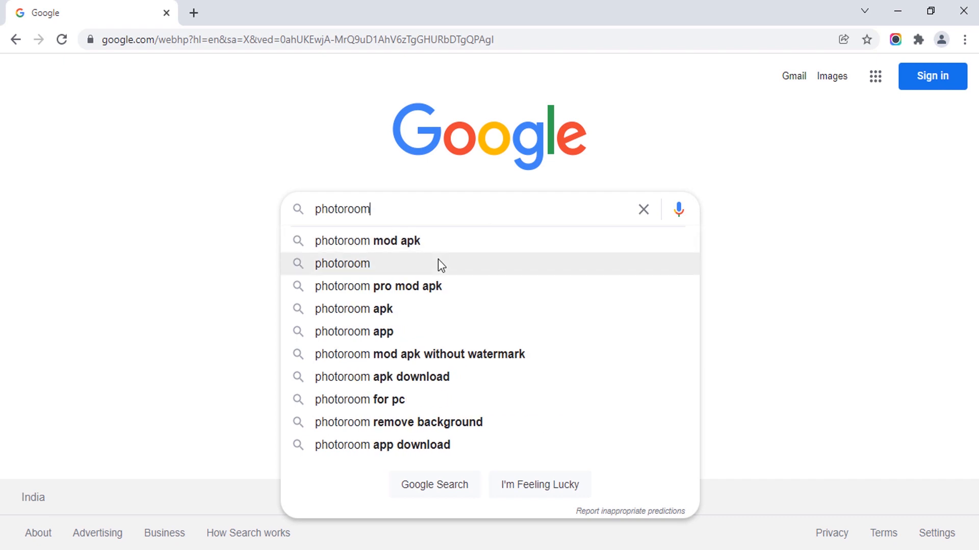
click(342, 263)
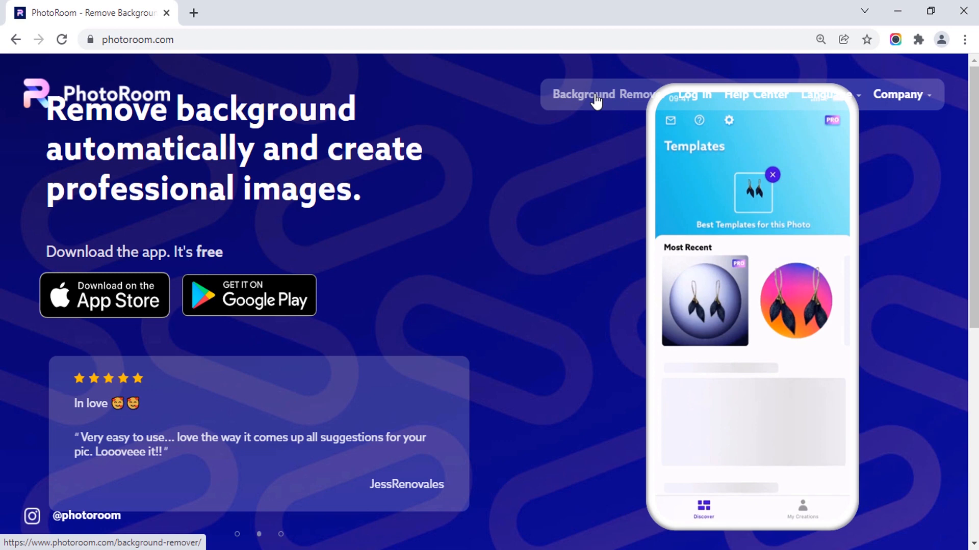
Upload the portrait to PhotoRoom's Background Remover and view the cutout result
click(601, 94)
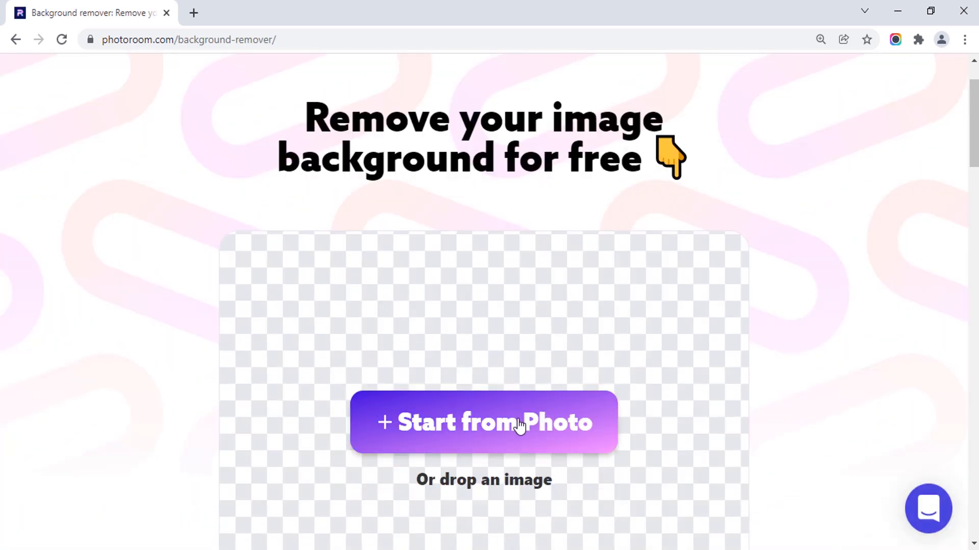
mouse_move(752, 312)
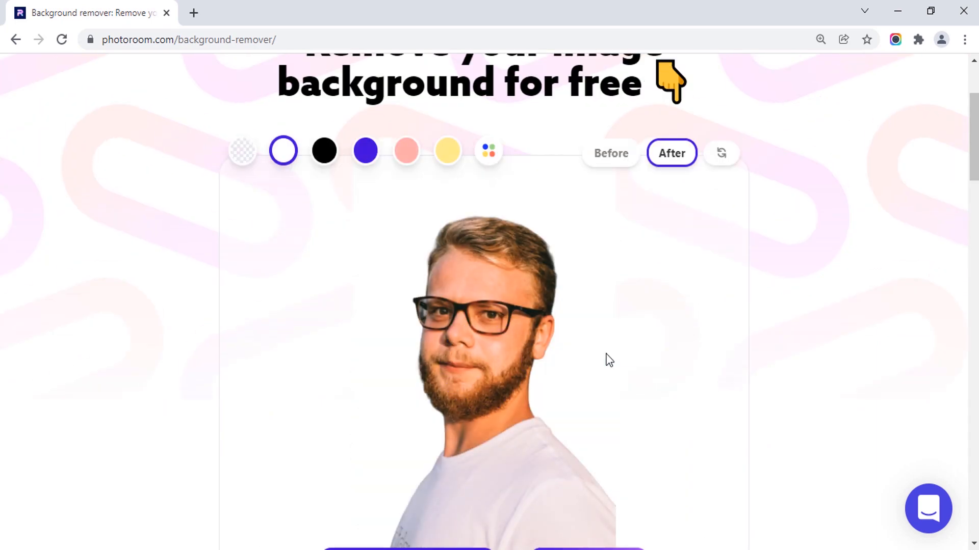
scroll(down, 3)
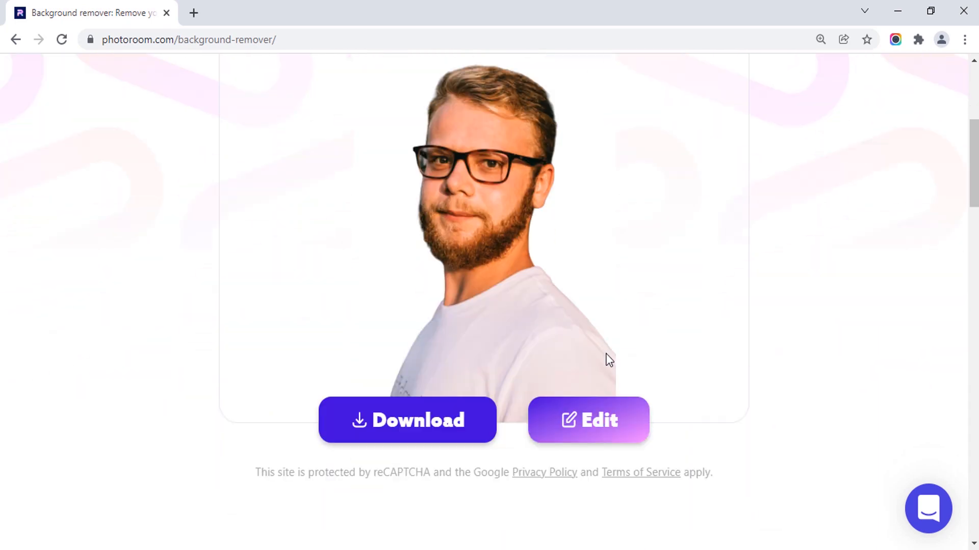
Set the portrait background to transparent, open it in the editor, and show Background settings
click(240, 75)
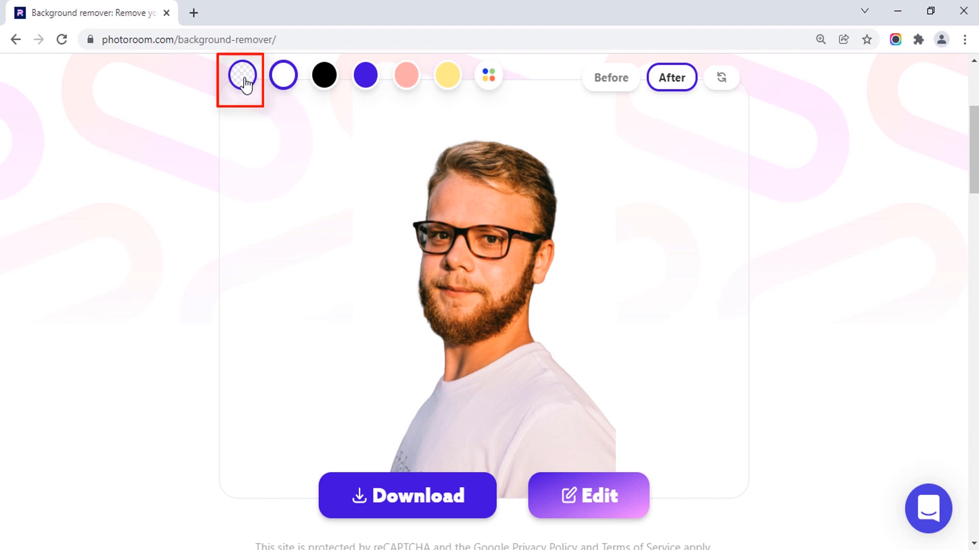
scroll(down, 3)
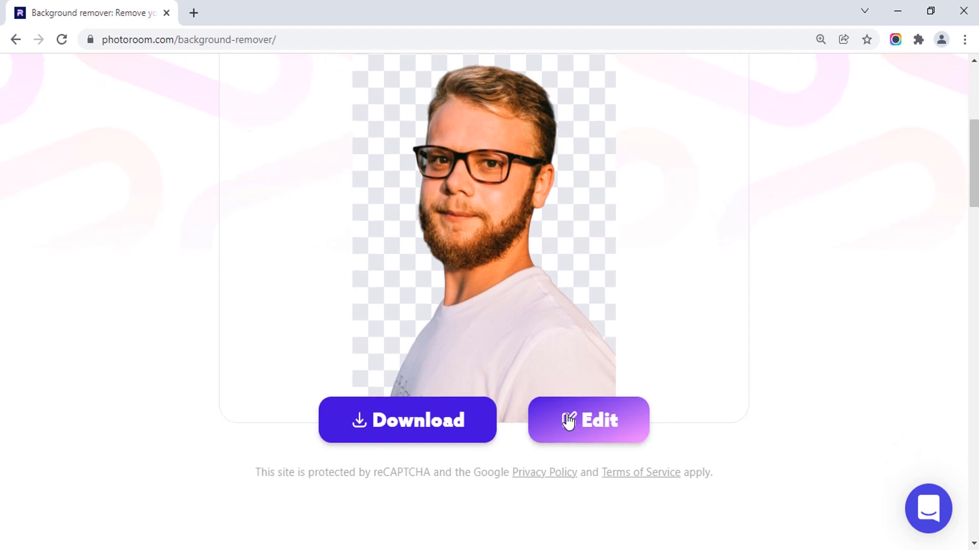
click(587, 420)
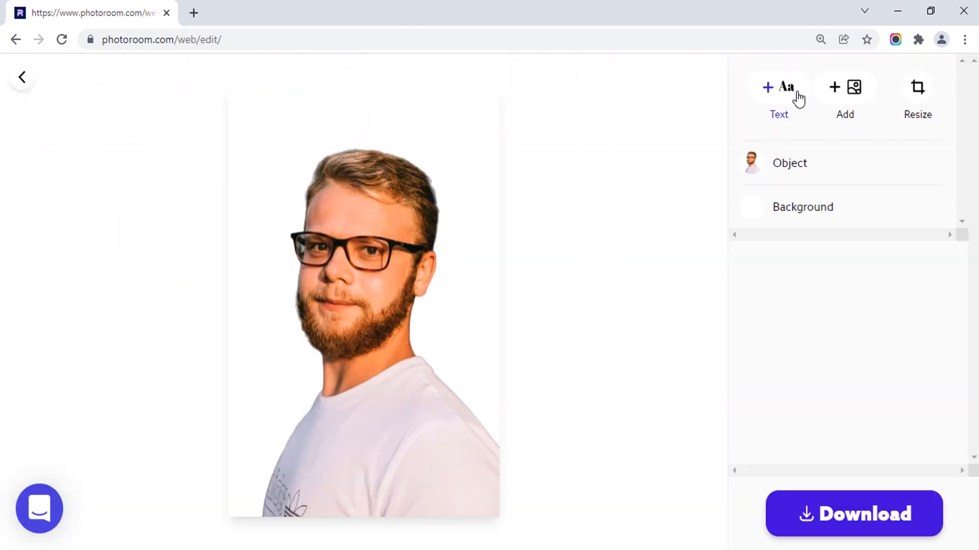
mouse_move(845, 94)
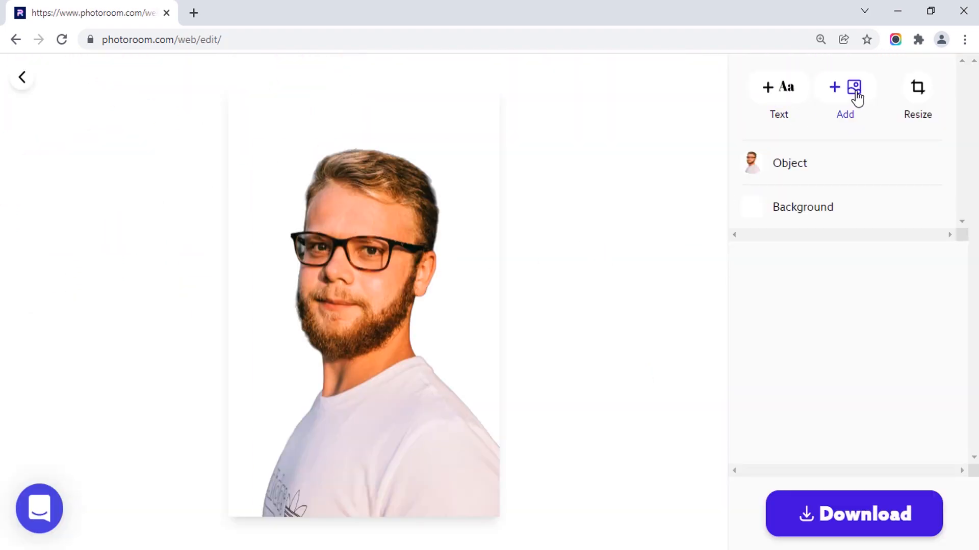
mouse_move(805, 200)
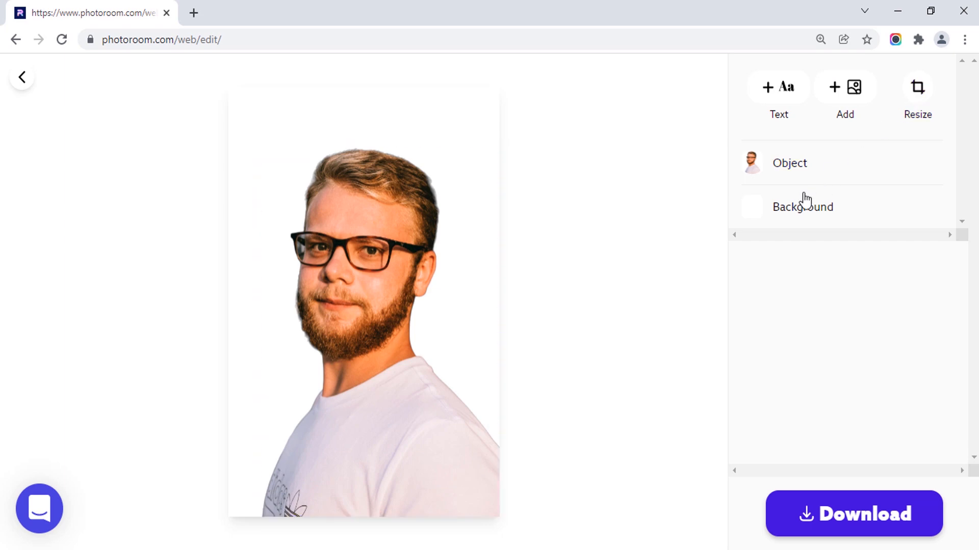
click(802, 206)
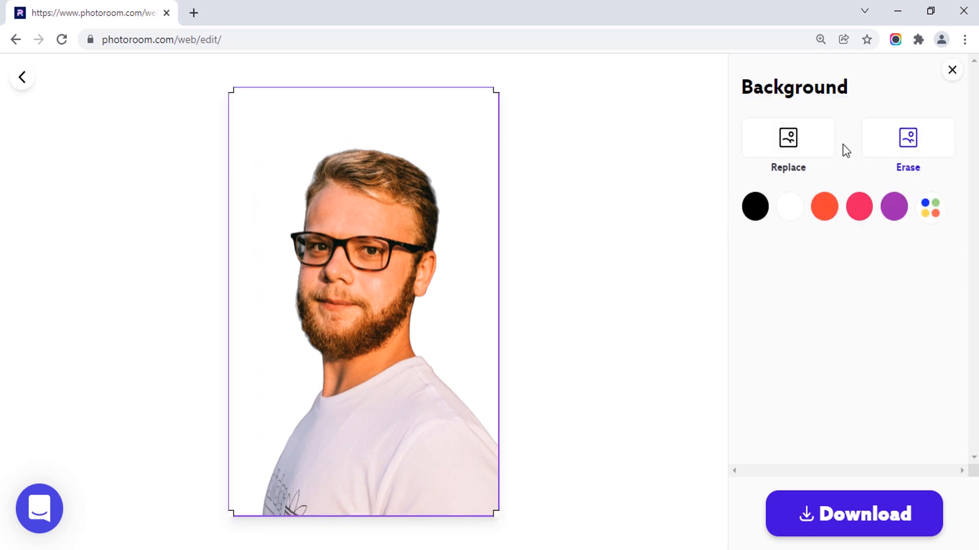
Return to the background remover and download the transparent portrait as PNG
click(22, 77)
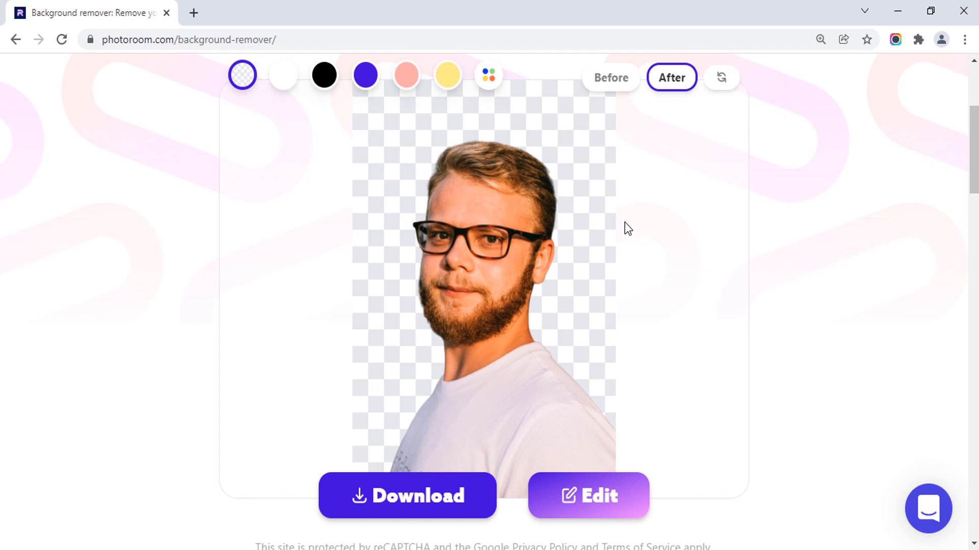
mouse_move(408, 496)
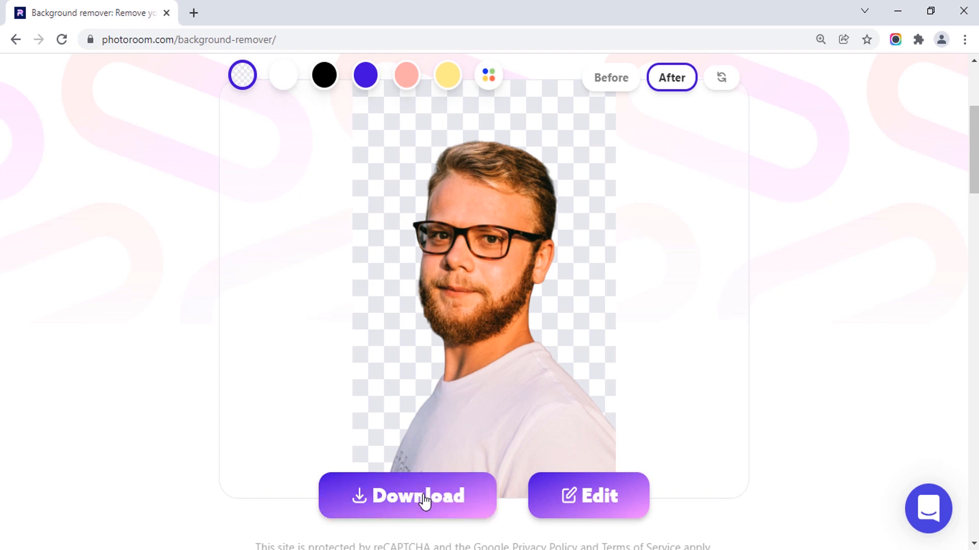
click(408, 496)
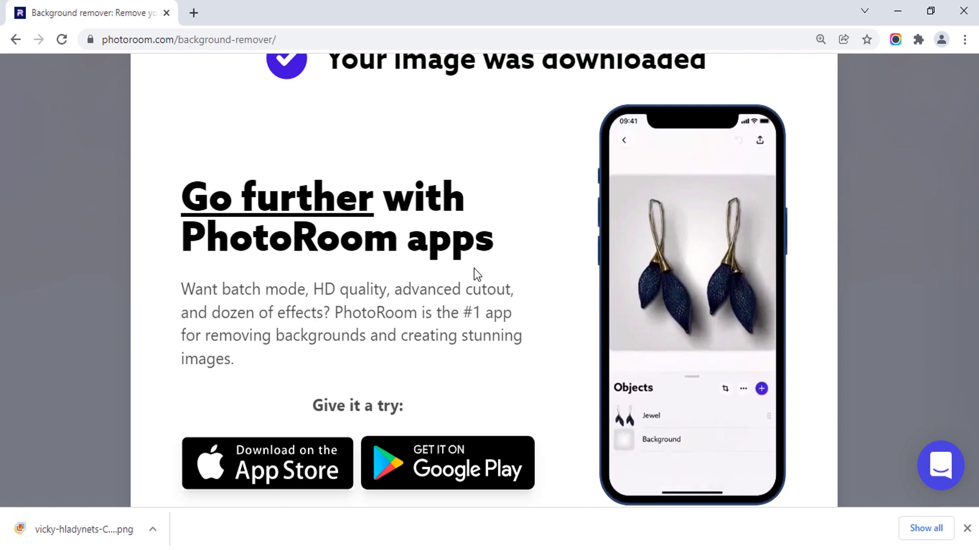
scroll(up, 3)
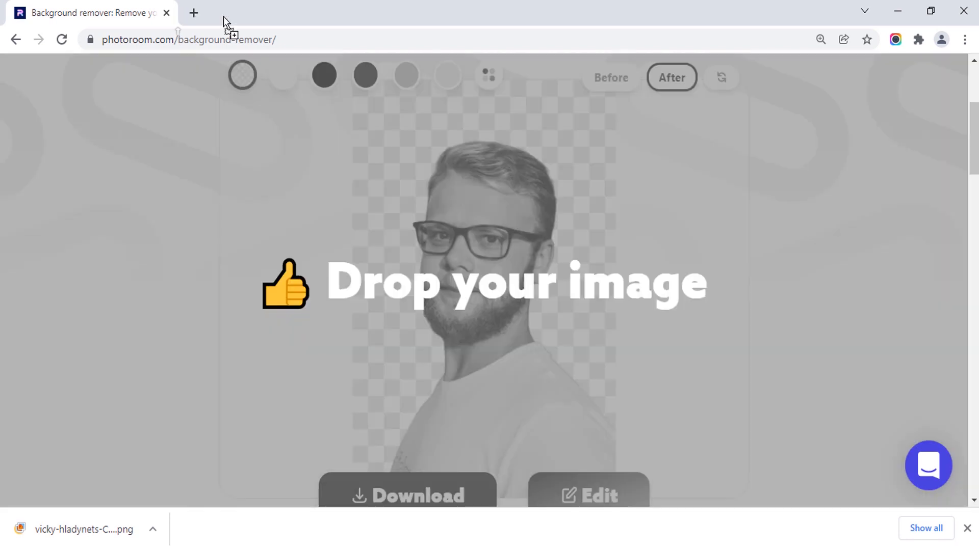
Open the downloaded portrait PNG from the download bar in a new tab
click(82, 529)
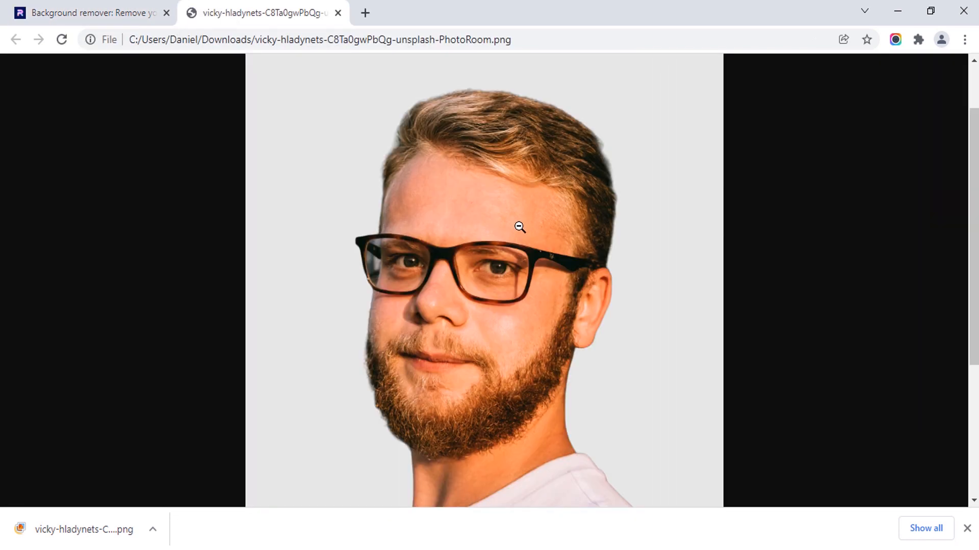
scroll(down, 3)
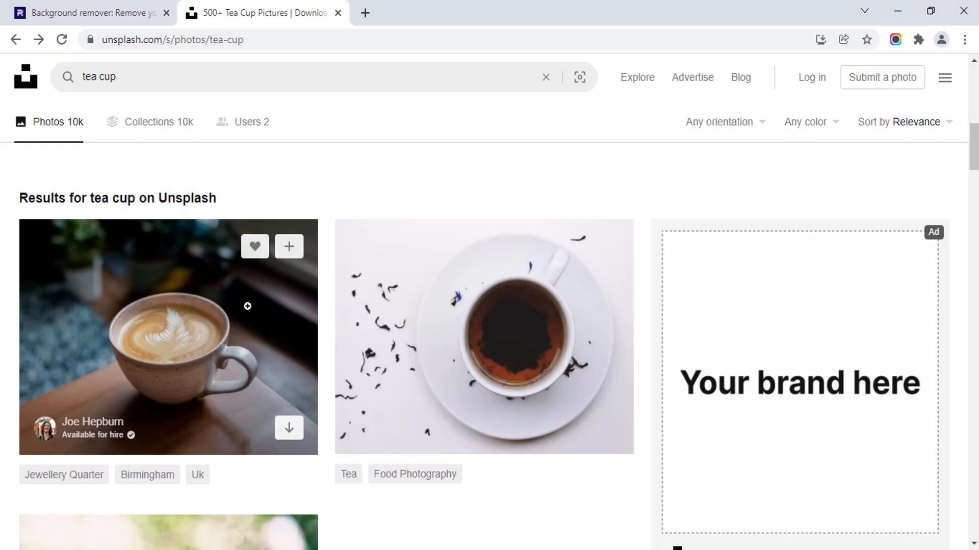
mouse_move(182, 299)
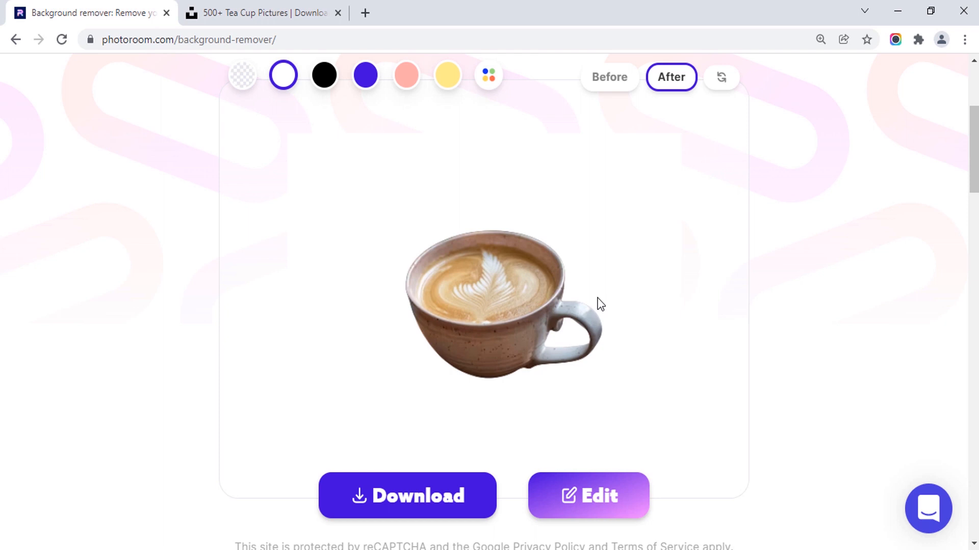
mouse_move(266, 85)
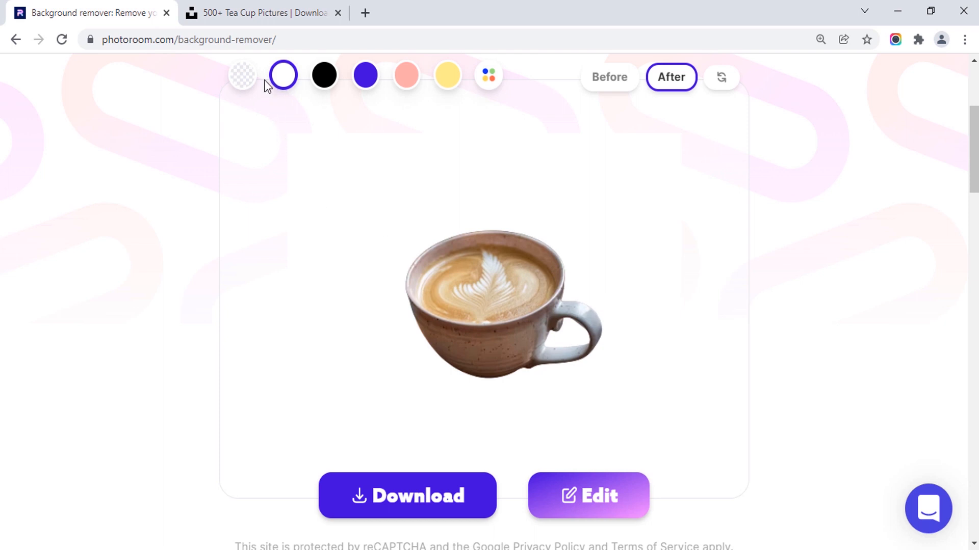
Set the Unsplash latte cup cutout to a transparent background
click(241, 75)
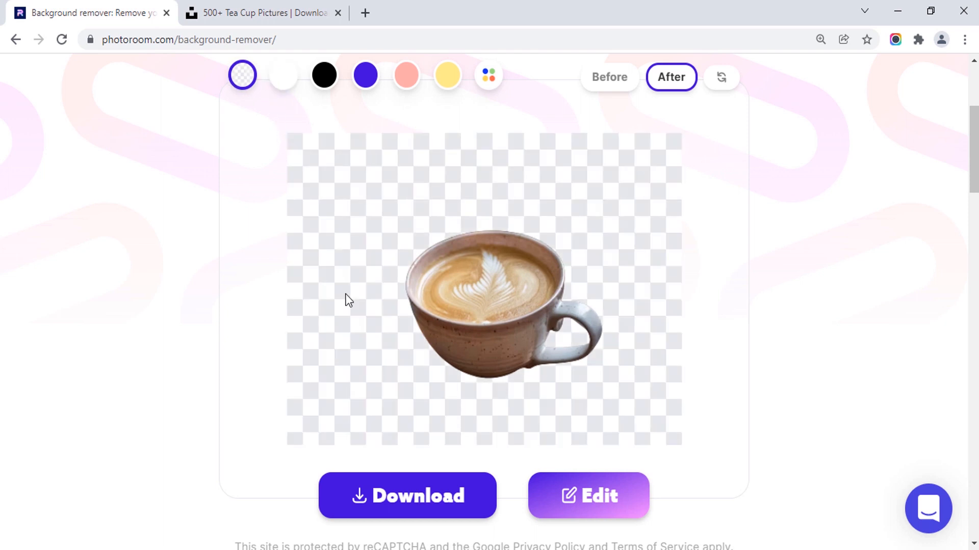